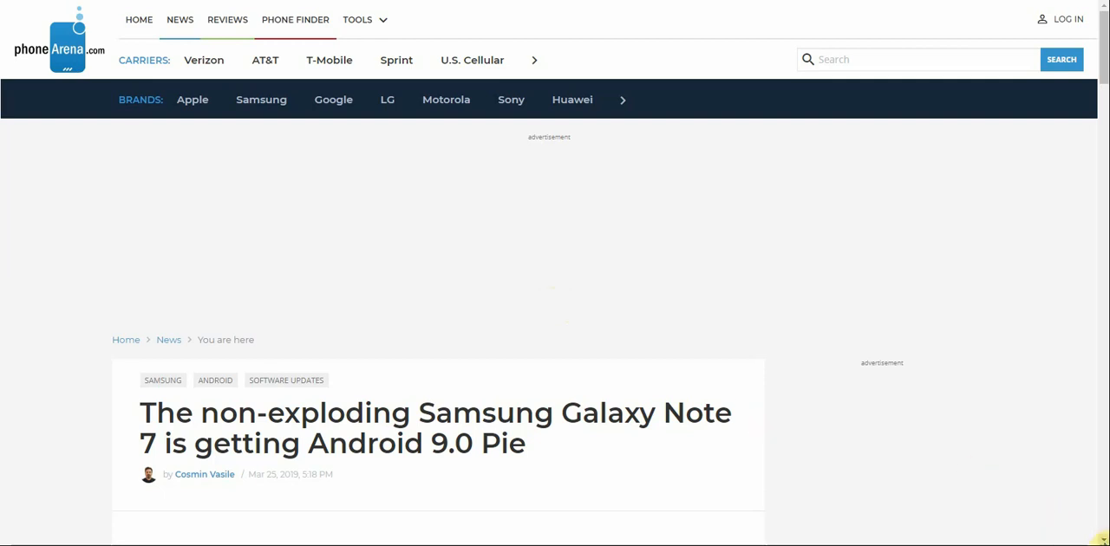
{"action": "scroll", "scroll_direction": "down", "scroll_amount": 3}
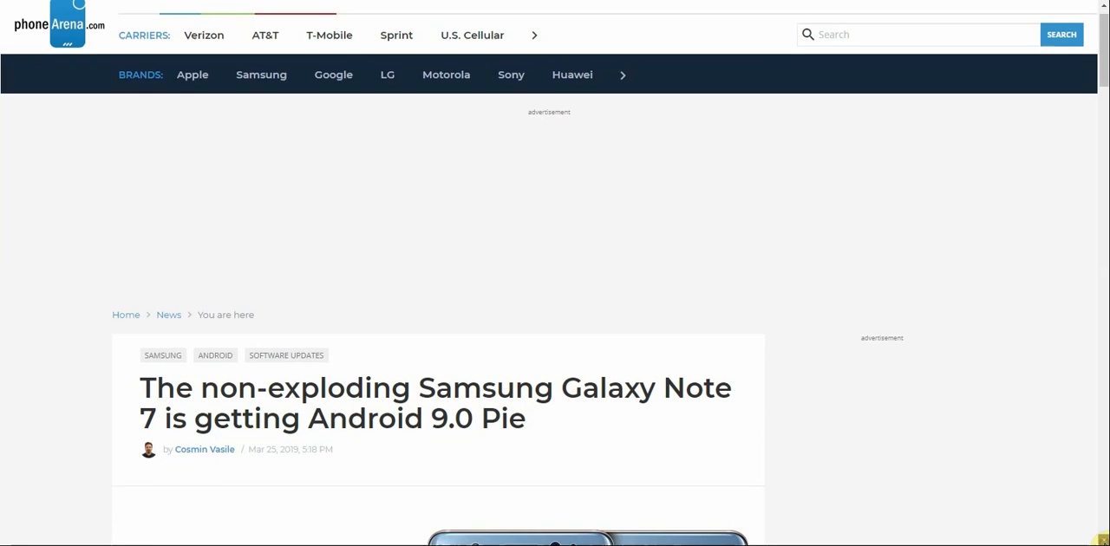
{"action": "scroll", "scroll_direction": "down", "scroll_amount": 3}
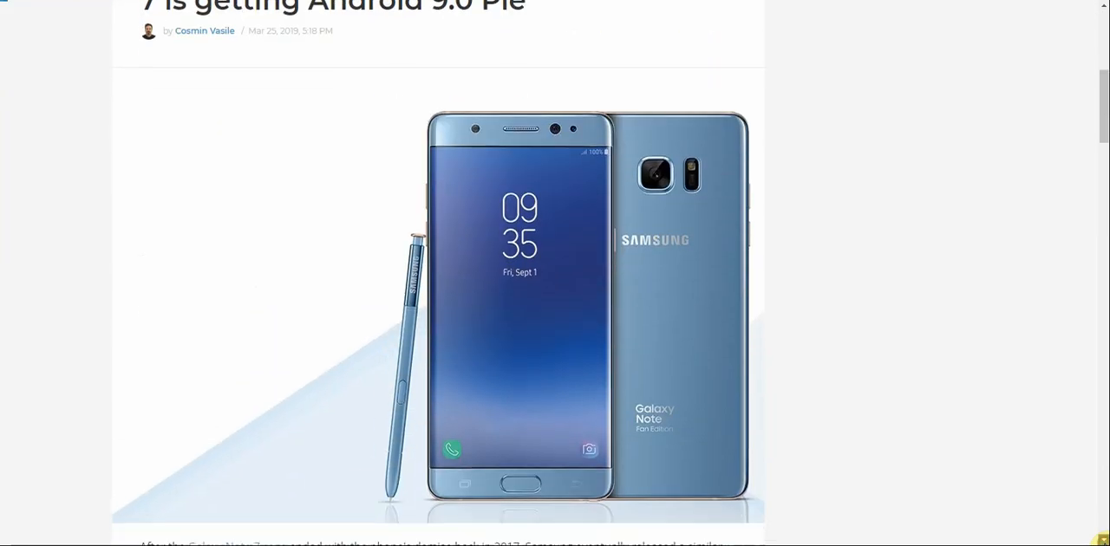
{"action": "scroll", "scroll_direction": "down", "scroll_amount": 3}
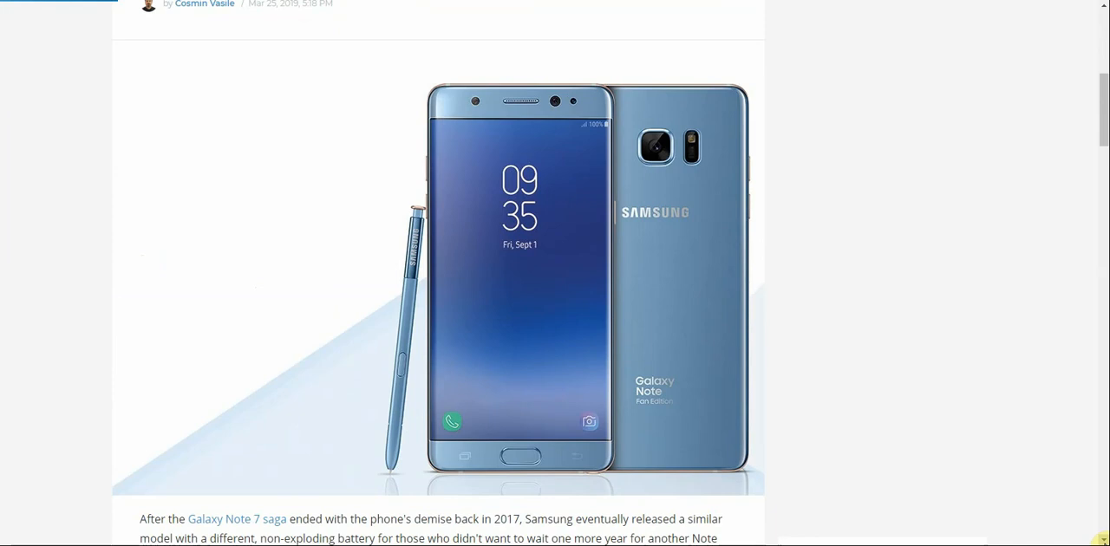
{"action": "scroll", "scroll_direction": "down", "scroll_amount": 3}
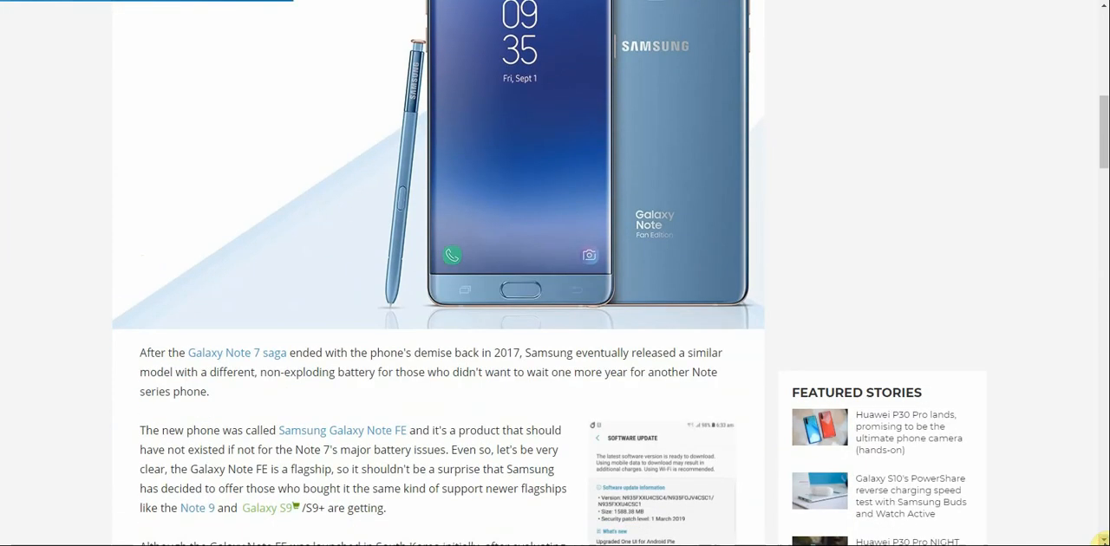
{"action": "scroll", "scroll_direction": "down", "scroll_amount": 3}
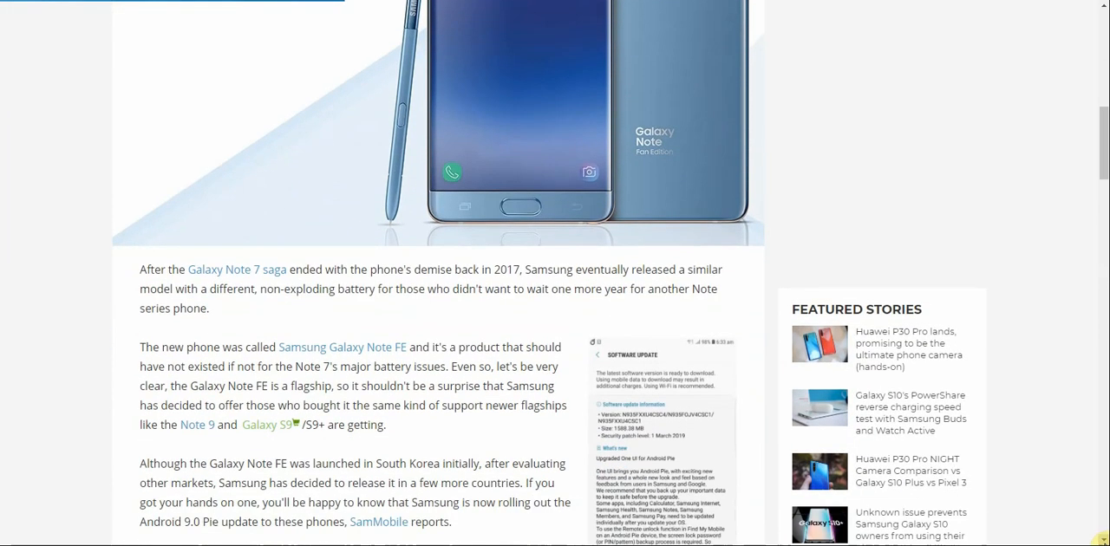
{"action": "scroll", "scroll_direction": "down", "scroll_amount": 3}
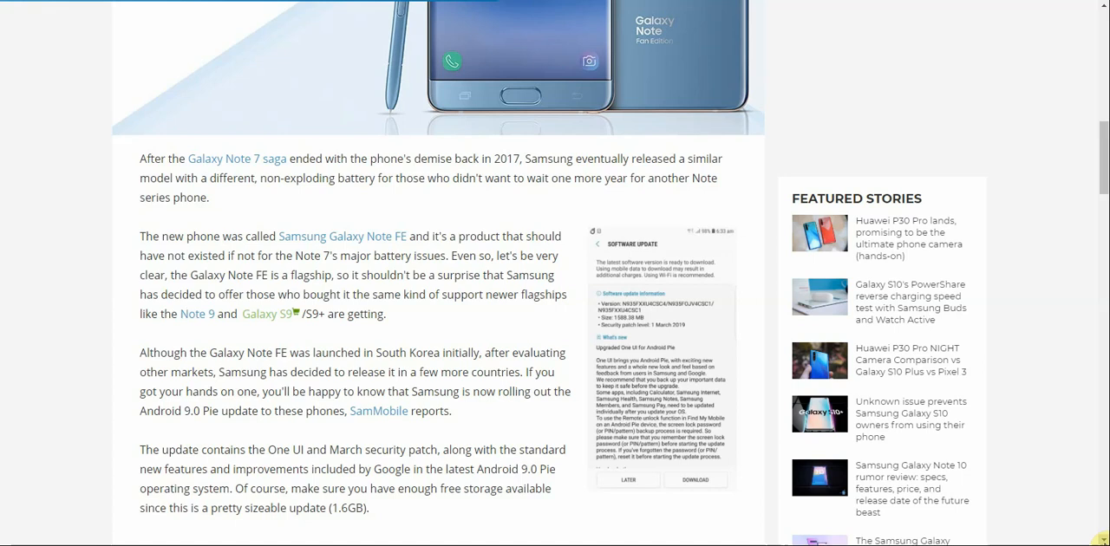
{"action": "scroll", "scroll_direction": "up", "scroll_amount": 3}
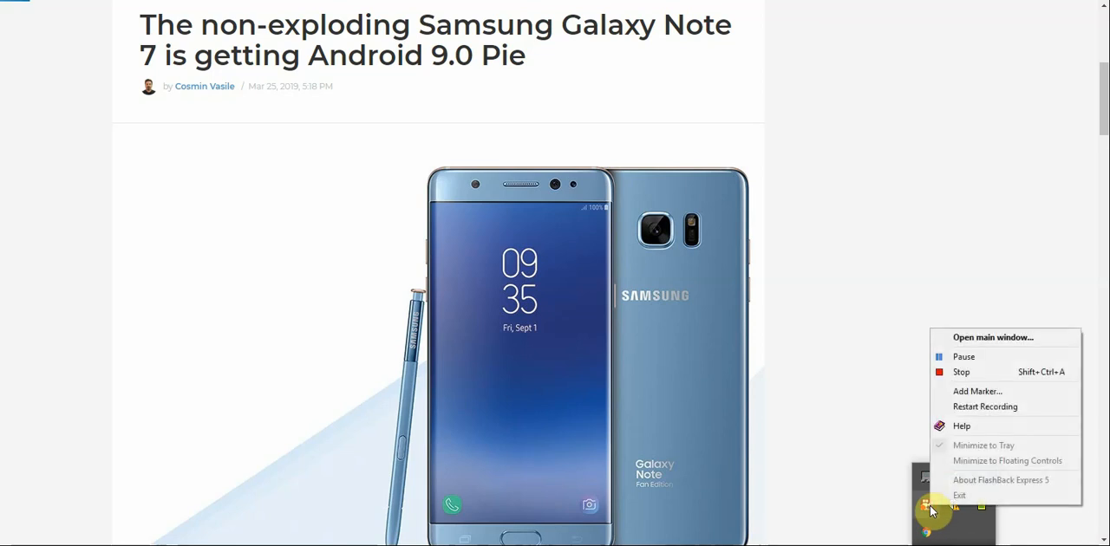
{"action": "mouse_move", "coordinate": [967, 372]}
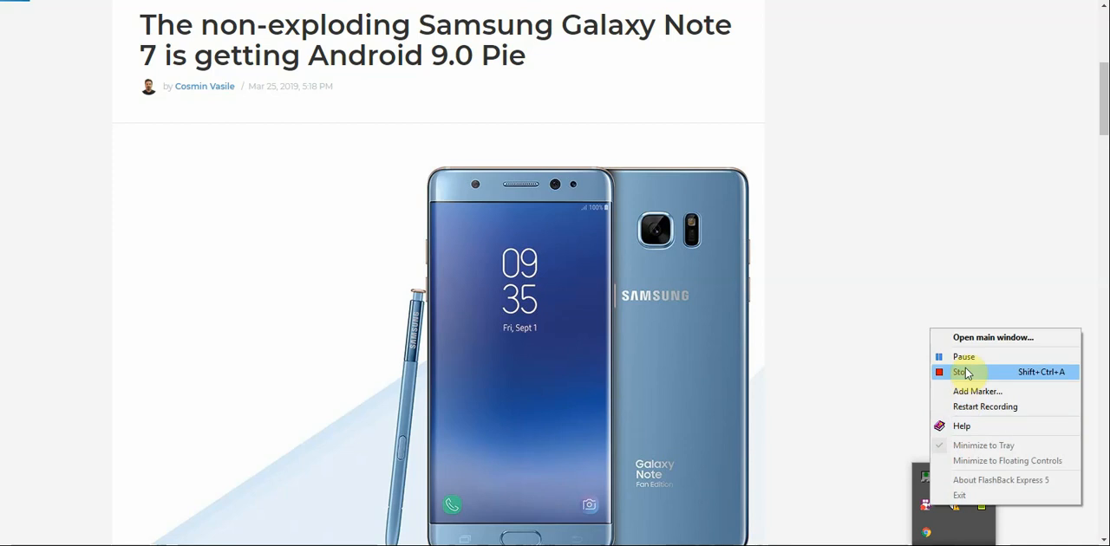